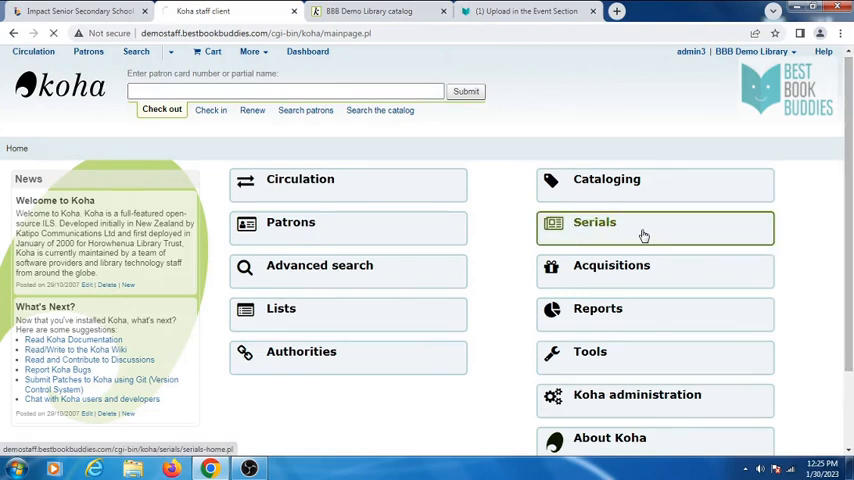
# Start a new serial subscription from the Serials module, reaching step 1 of the form
pyautogui.click(596, 222)
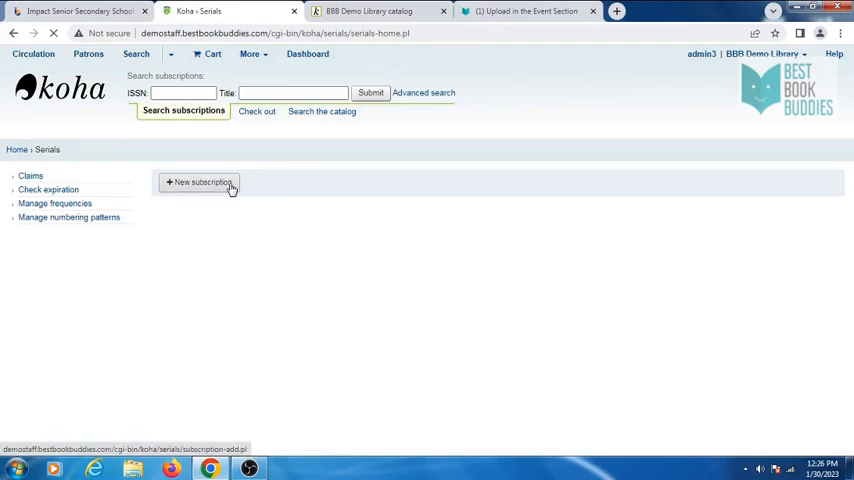
pyautogui.click(198, 182)
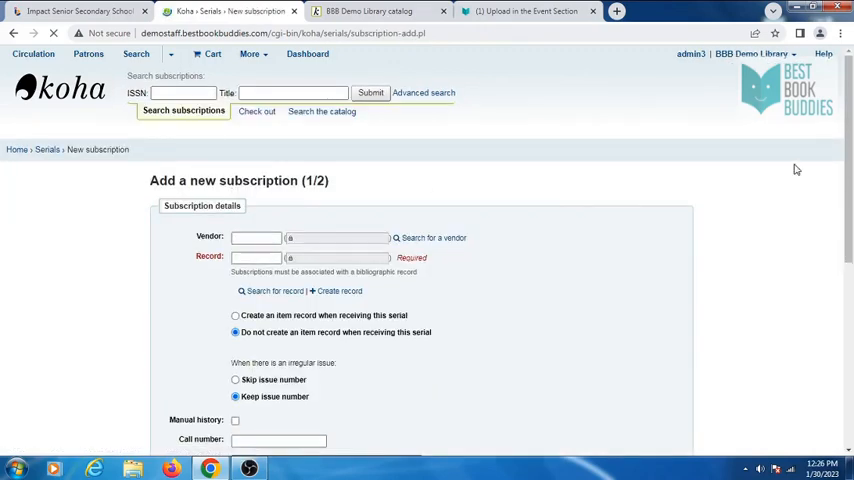
pyautogui.scroll(-3)
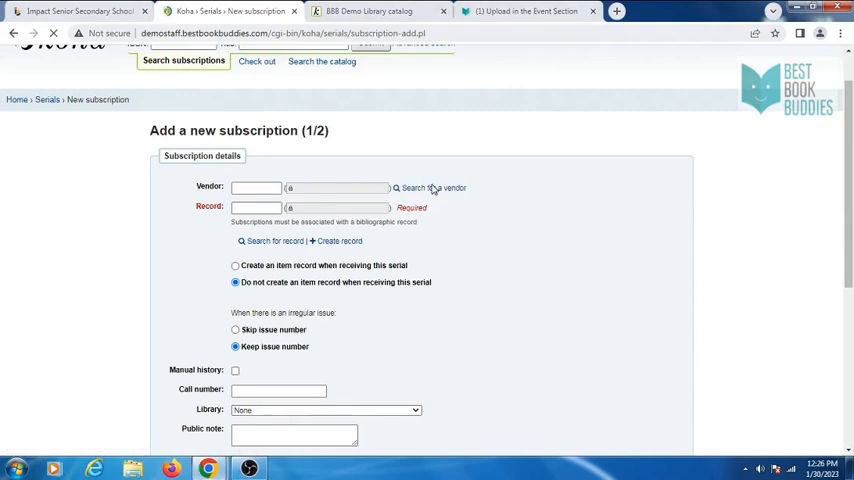
# Search vendors for 'rs' and choose RS as the subscription's vendor
pyautogui.click(428, 188)
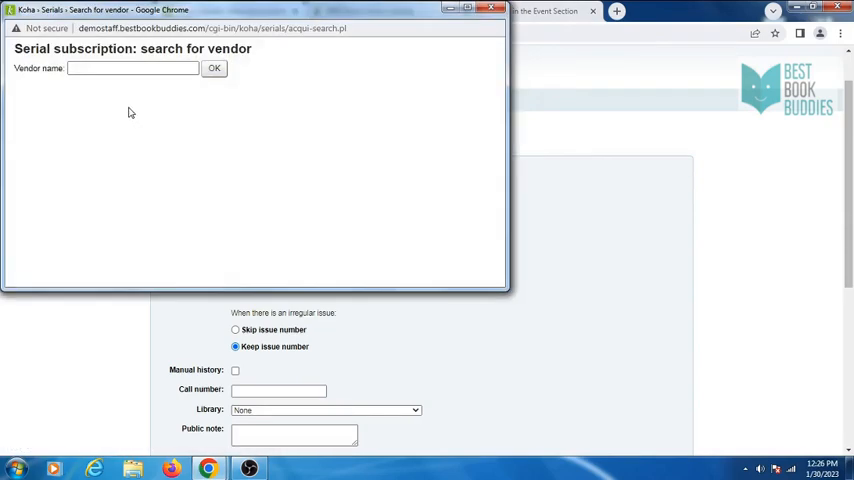
pyautogui.click(132, 68)
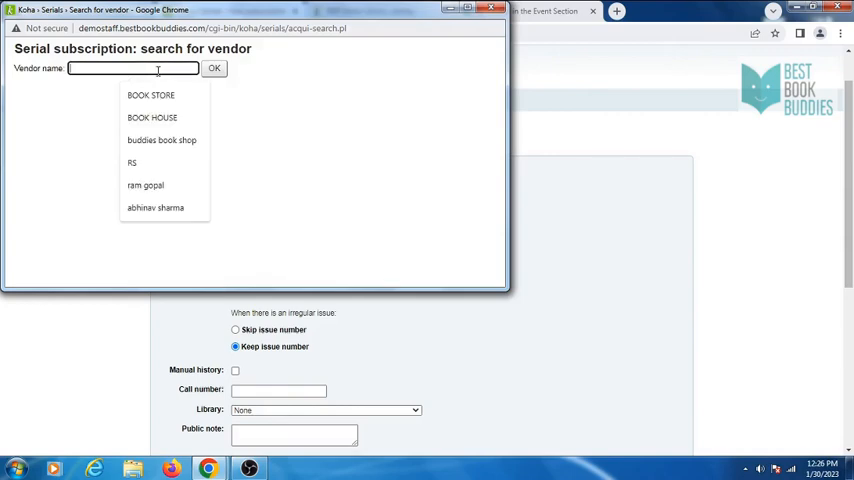
pyautogui.write('rs')
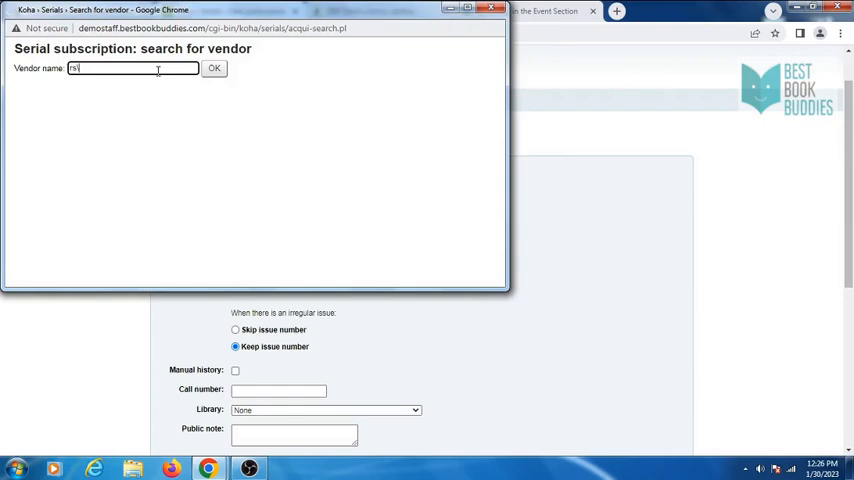
pyautogui.click(214, 68)
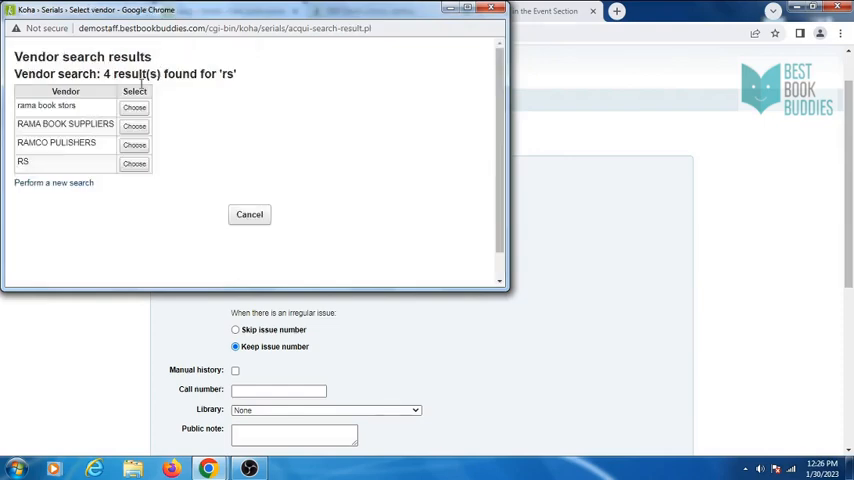
pyautogui.click(132, 164)
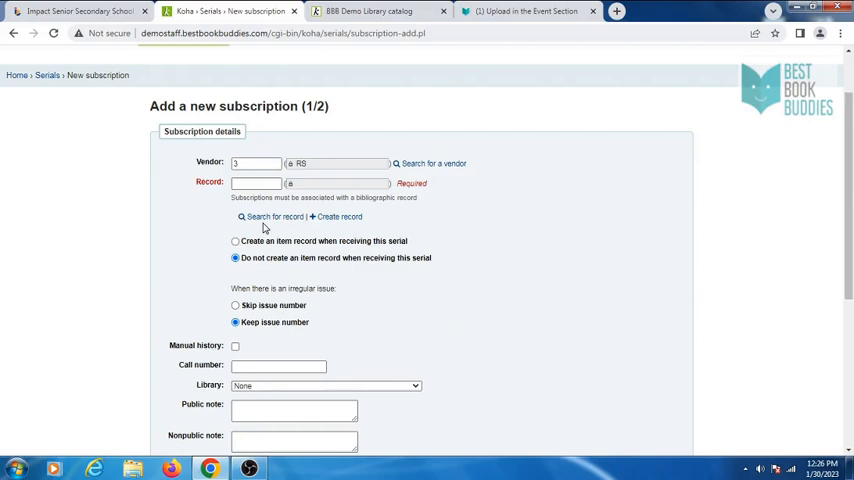
# Search the catalog for 'governance' and link the record The journal of governance
pyautogui.click(272, 216)
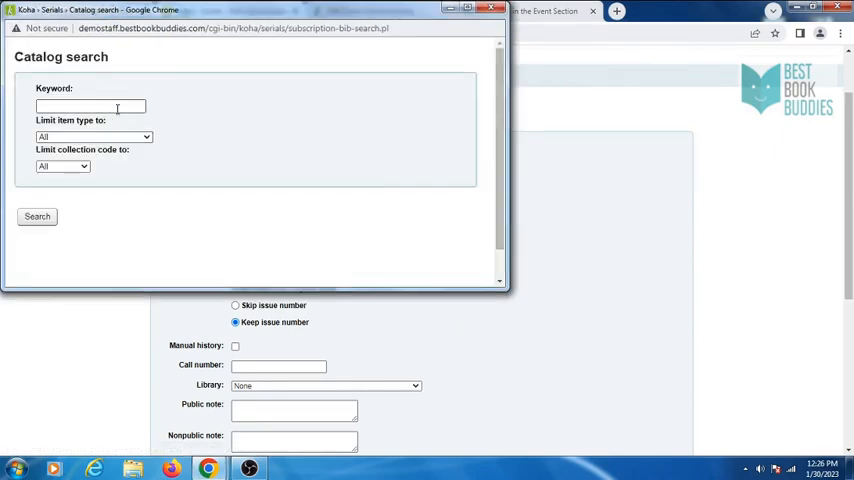
pyautogui.click(90, 106)
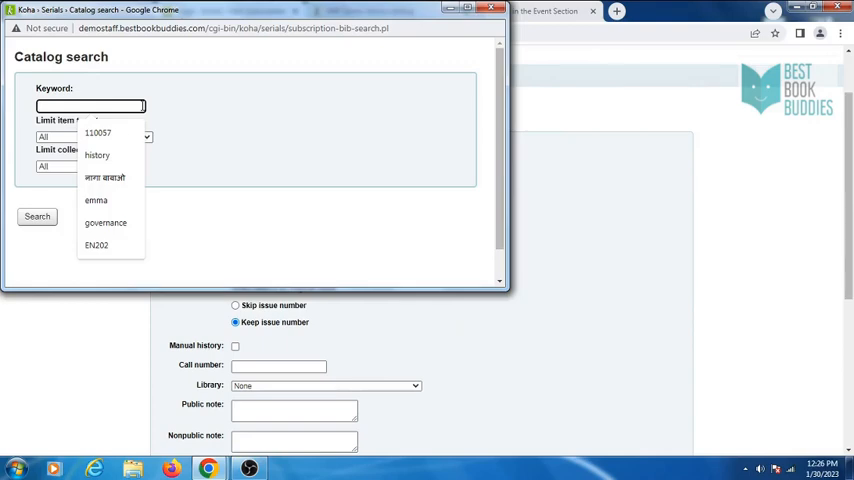
pyautogui.click(104, 224)
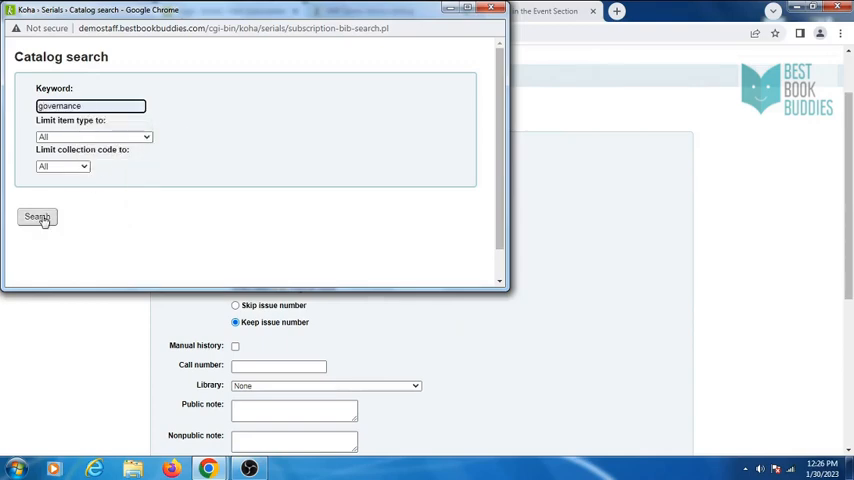
pyautogui.click(36, 216)
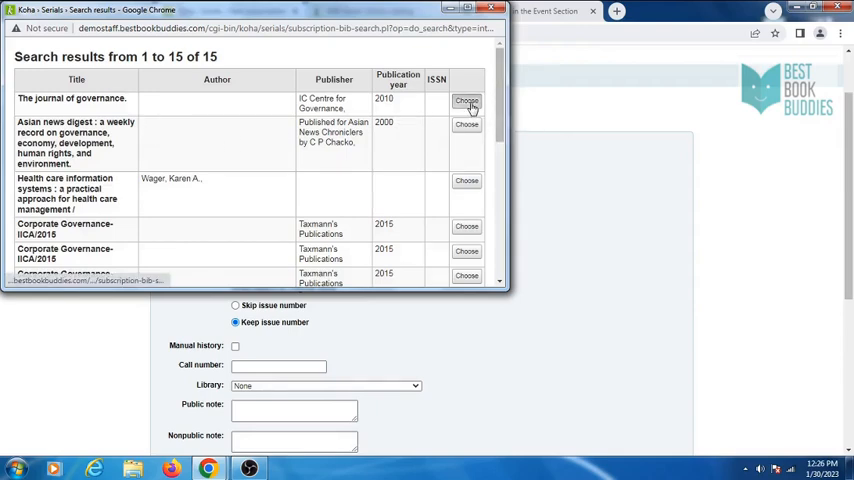
pyautogui.click(466, 102)
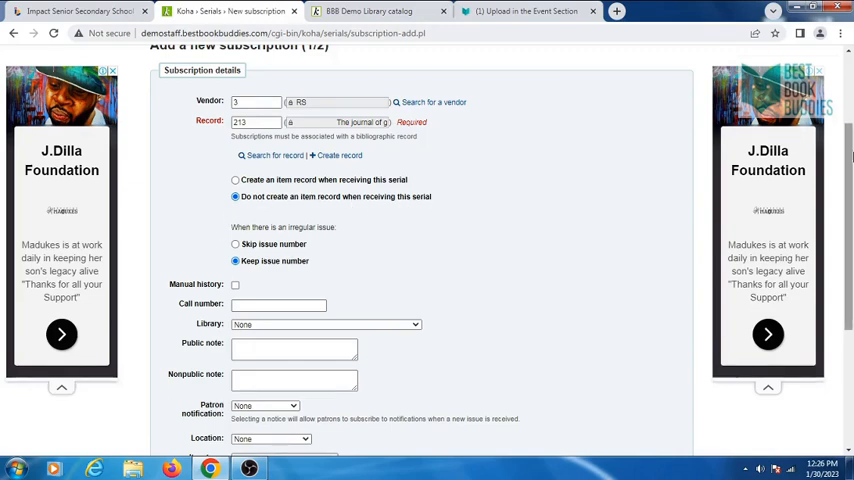
# Set the subscription's library to BBB Demo Library
pyautogui.scroll(-3)
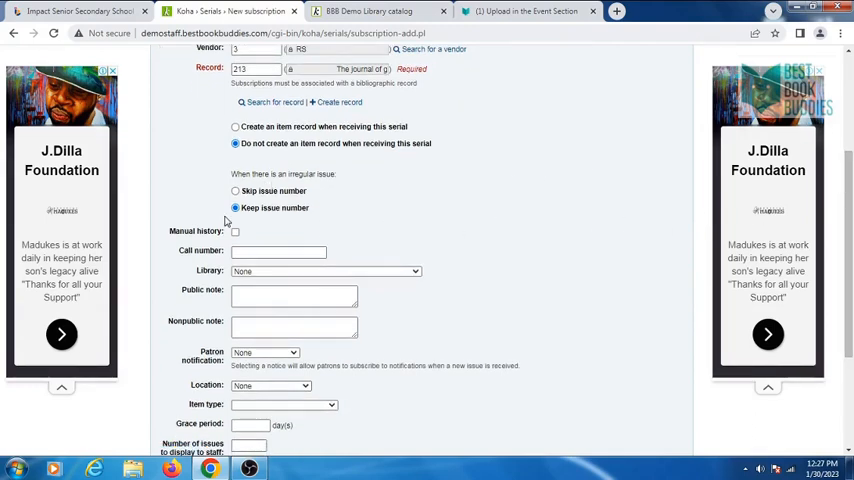
pyautogui.scroll(-3)
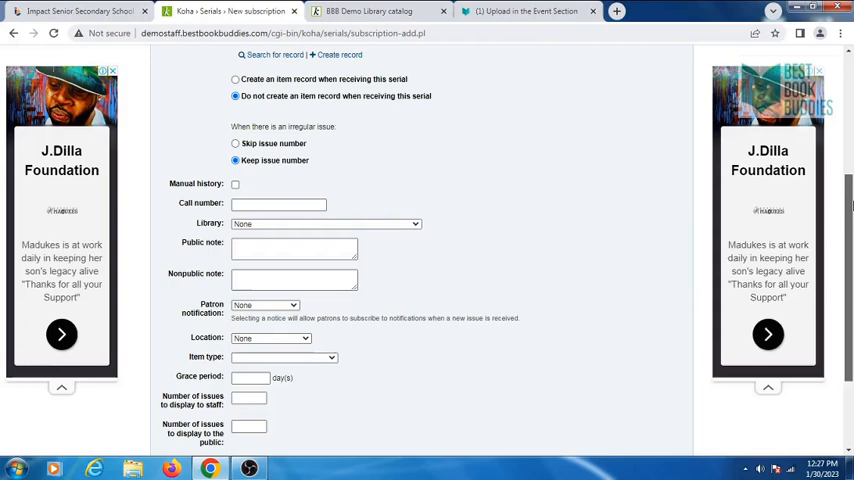
pyautogui.click(278, 204)
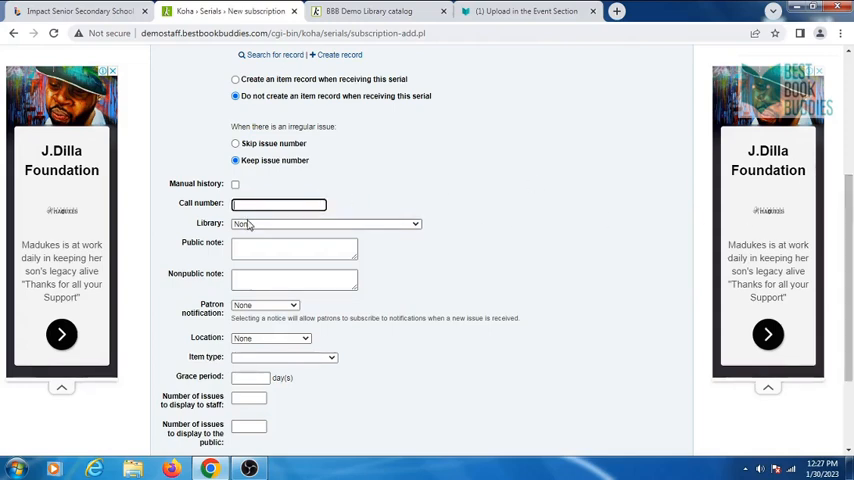
pyautogui.click(324, 224)
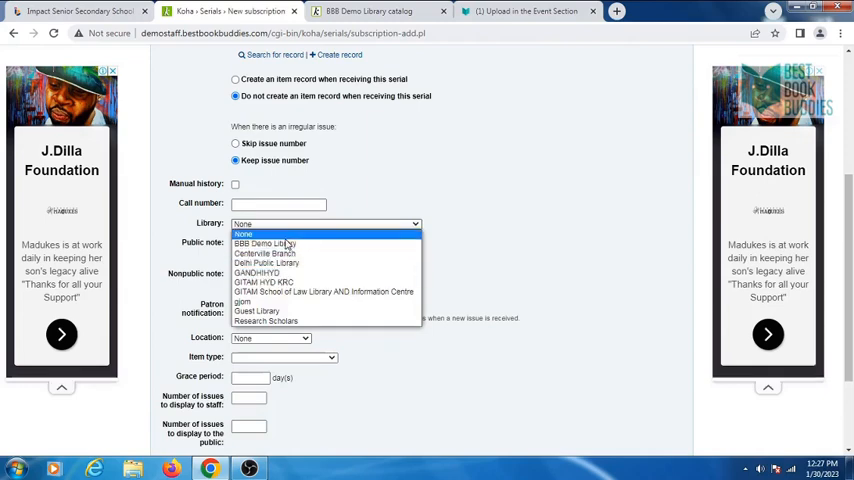
pyautogui.click(264, 244)
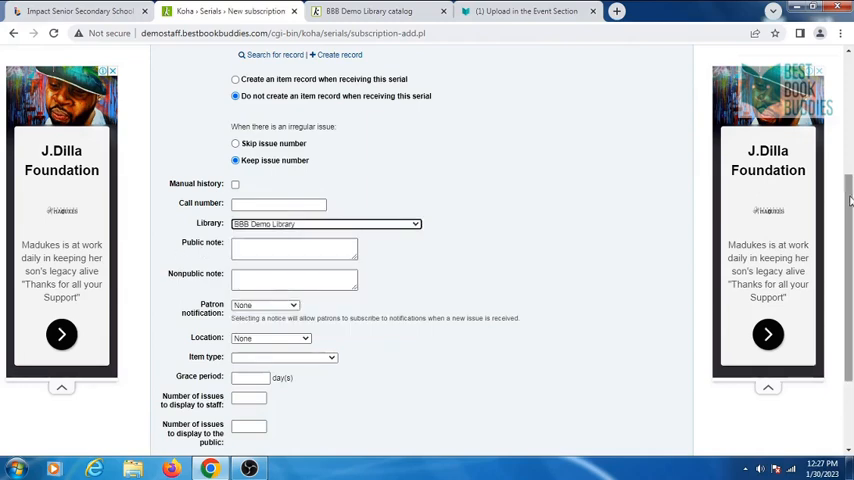
pyautogui.scroll(-3)
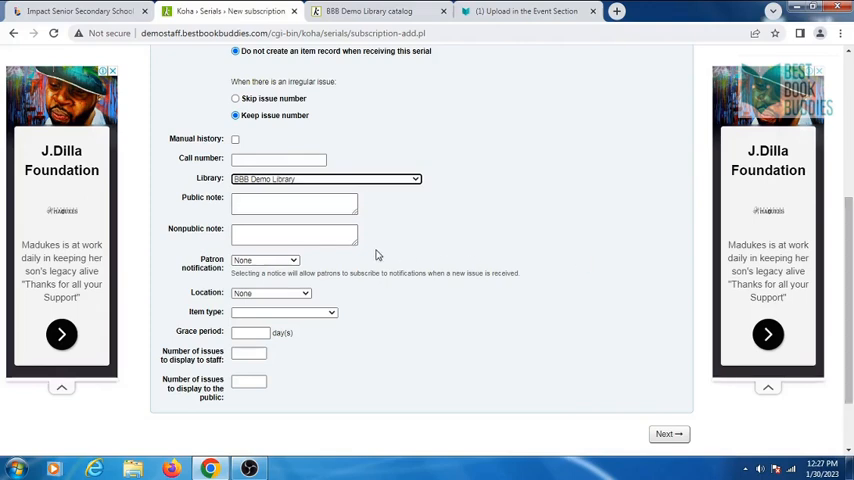
pyautogui.scroll(-3)
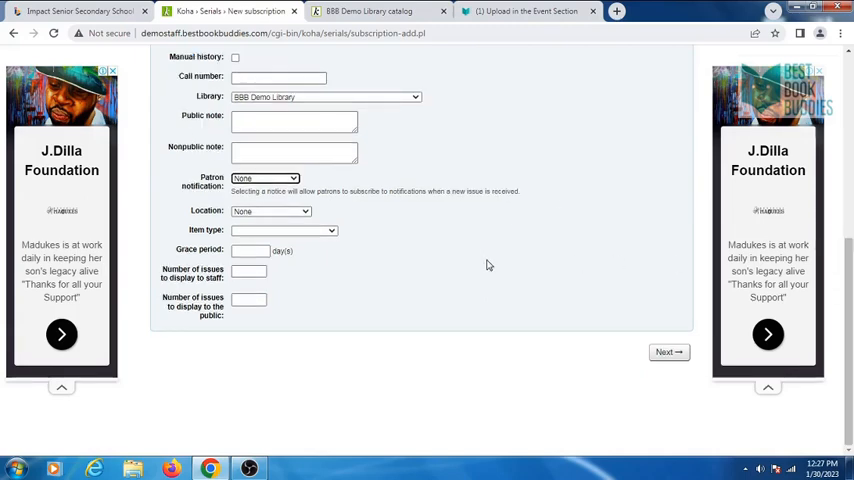
# Choose the journals item type, enter 90 issues to display, and continue to serials planning
pyautogui.click(270, 212)
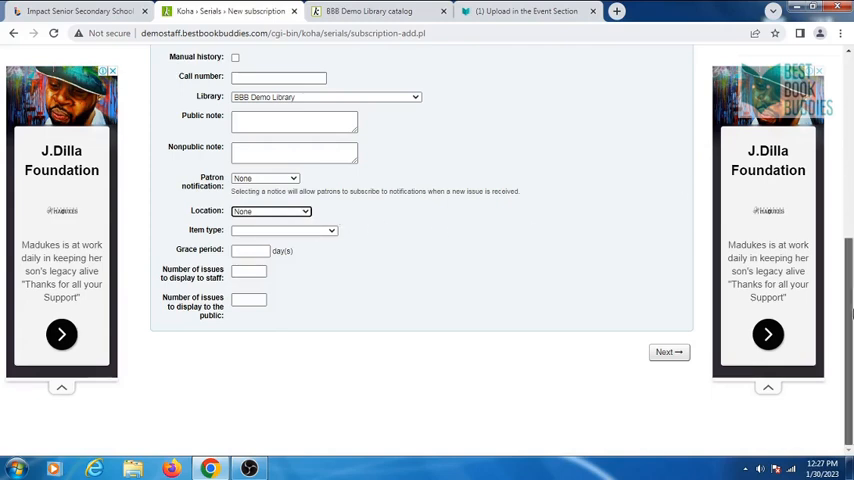
pyautogui.click(284, 230)
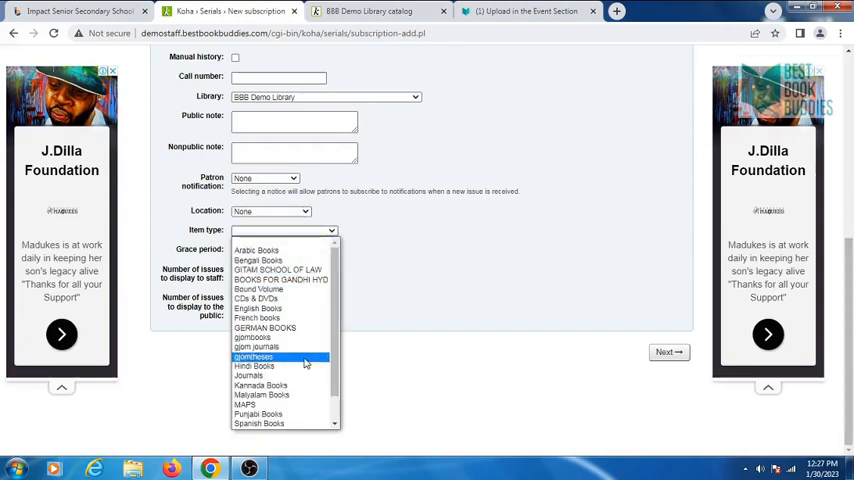
pyautogui.click(256, 348)
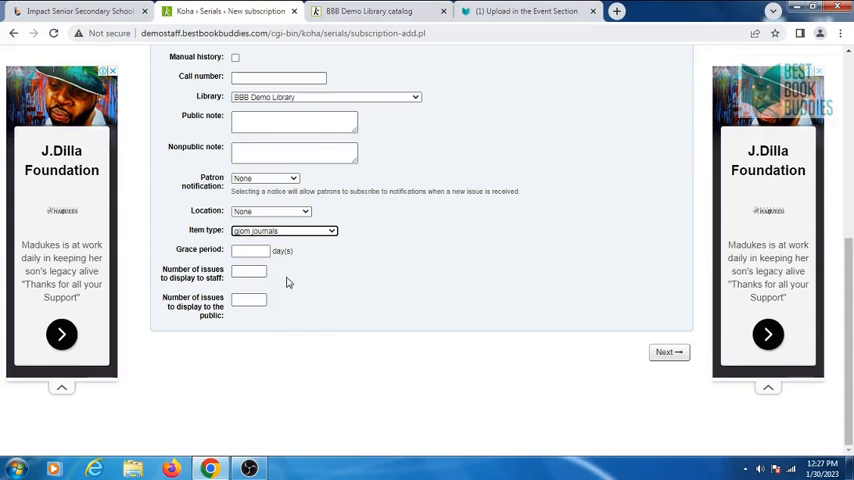
pyautogui.write('90')
pyautogui.click(250, 298)
pyautogui.write('10')
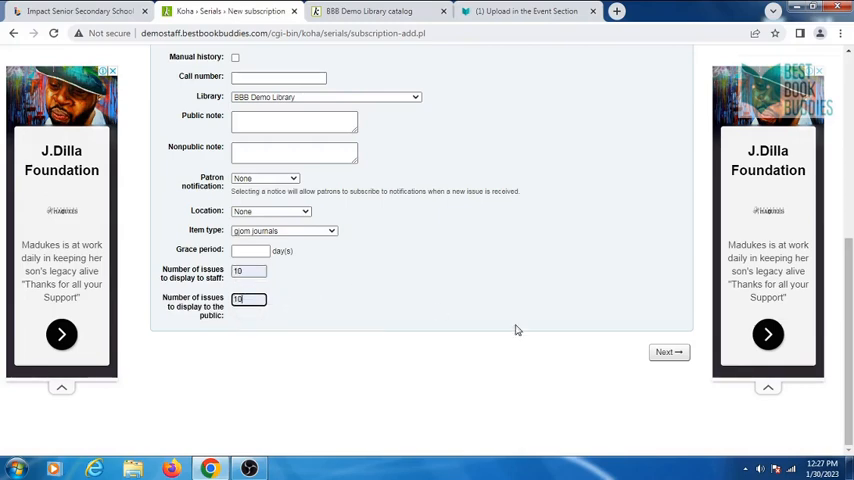
pyautogui.click(668, 352)
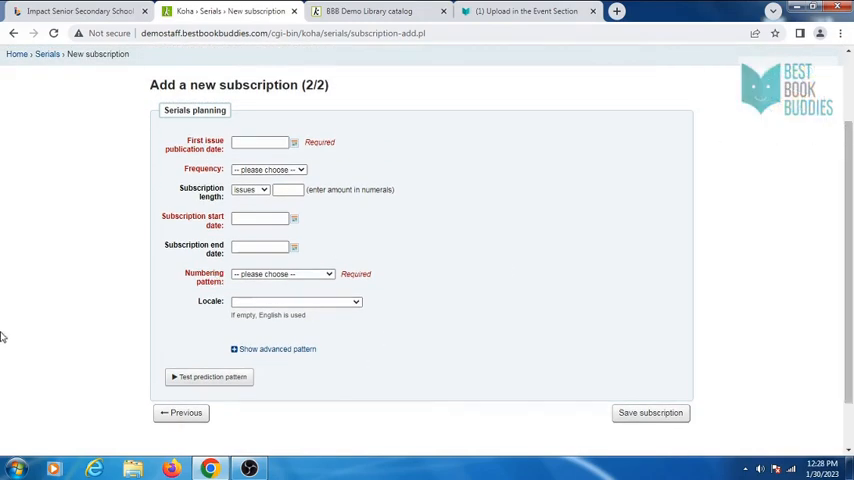
# Set the first issue date to 01/01/2023 with a 1/3 month frequency
pyautogui.click(260, 142)
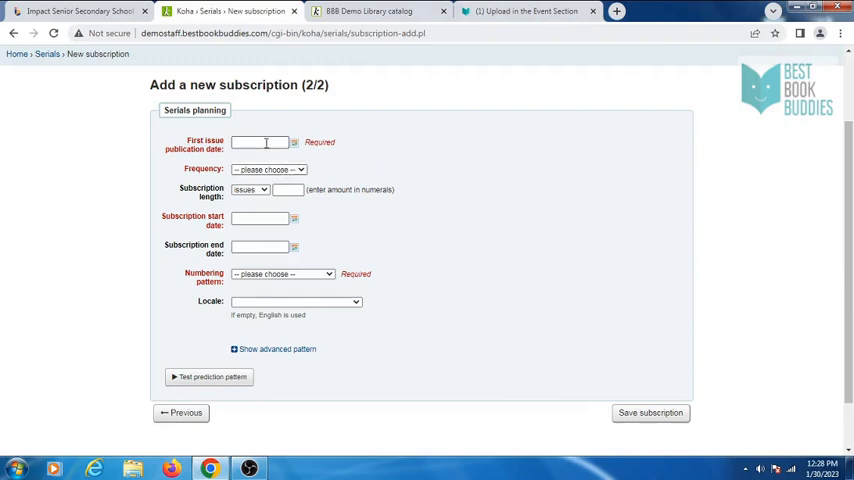
pyautogui.click(260, 142)
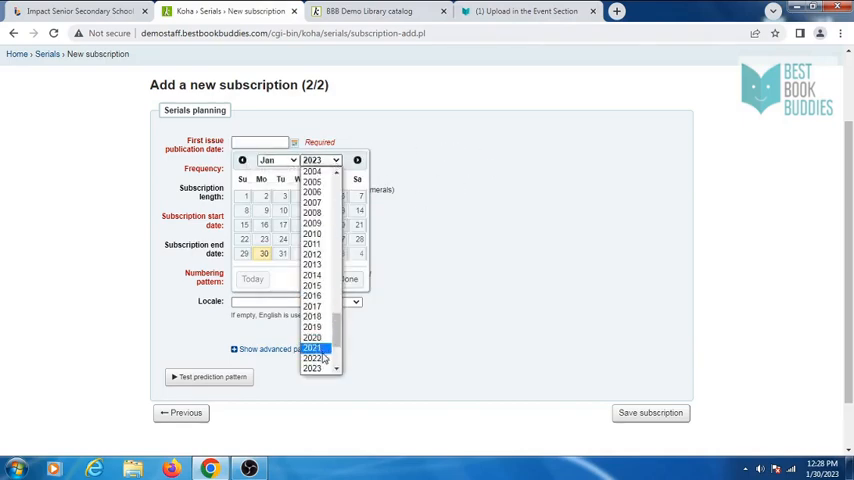
pyautogui.click(312, 368)
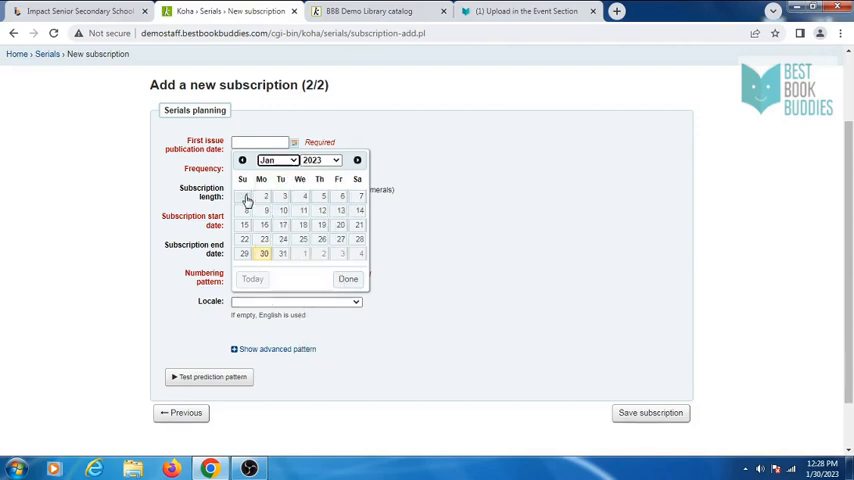
pyautogui.click(268, 168)
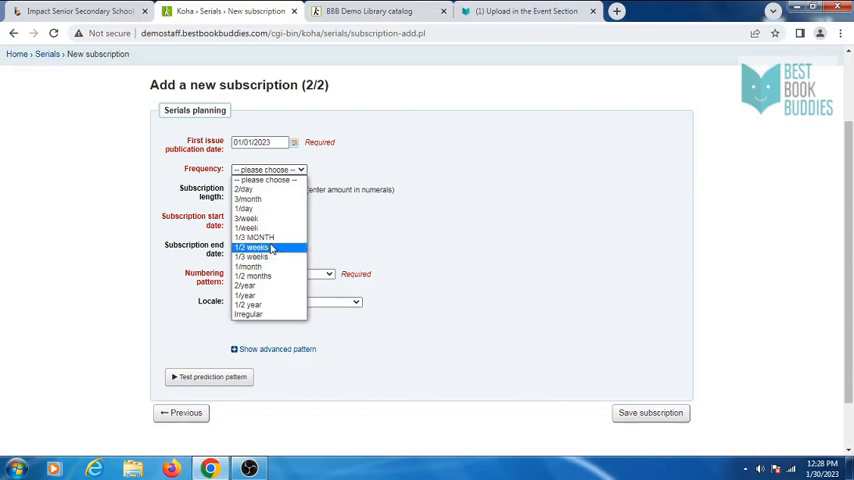
pyautogui.click(254, 236)
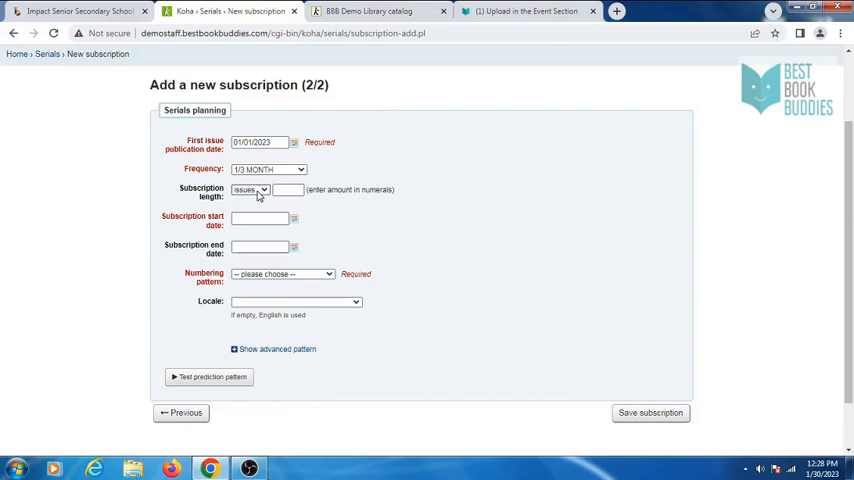
# Set the subscription start date 01/01/2023 and end date 01/01/2024
pyautogui.click(260, 216)
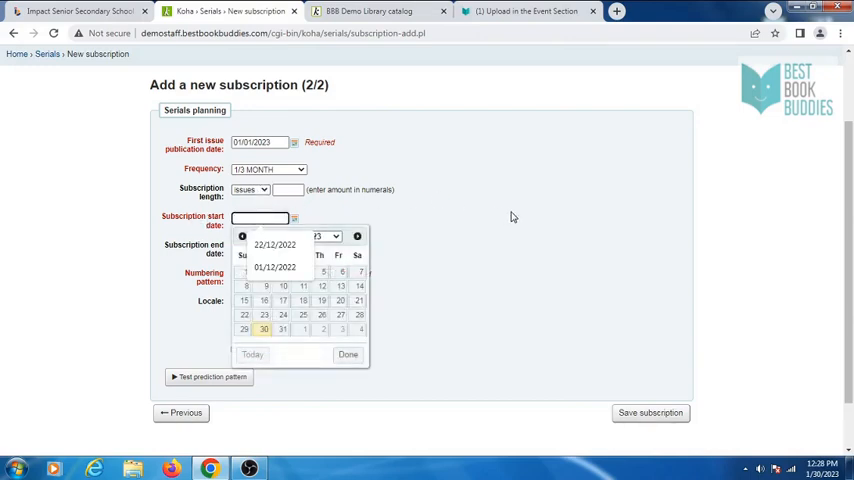
pyautogui.click(320, 236)
pyautogui.write('01/01/2023')
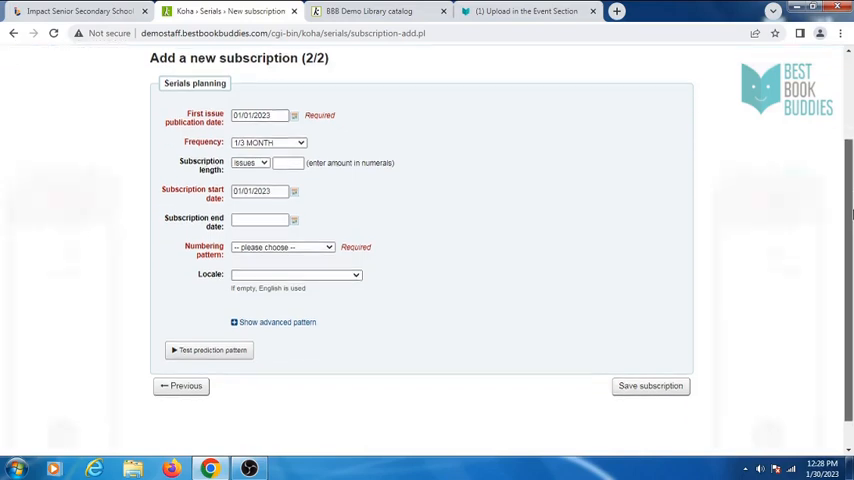
pyautogui.click(260, 208)
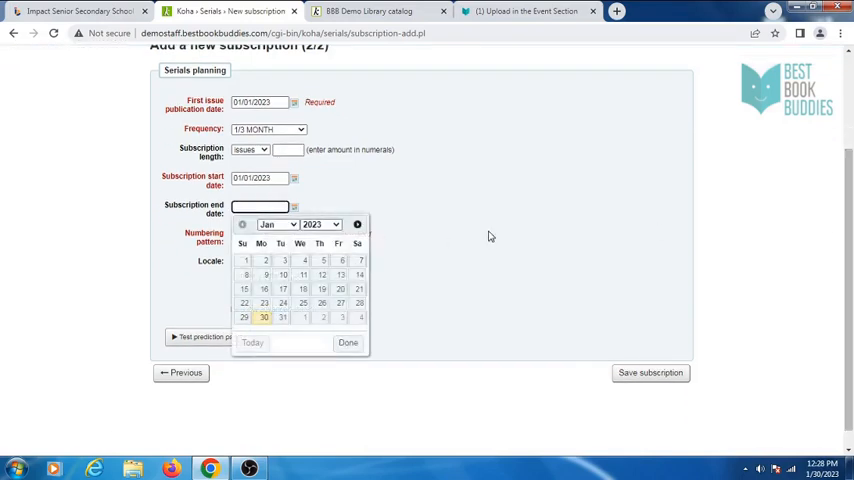
pyautogui.click(320, 224)
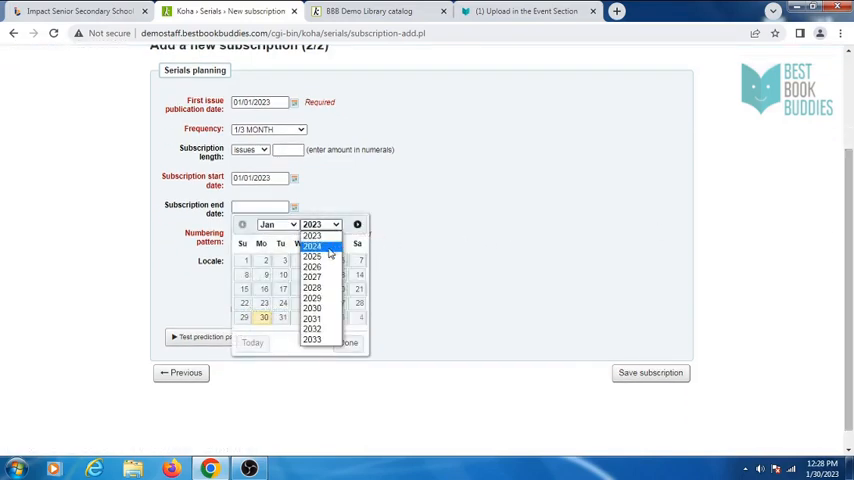
pyautogui.click(312, 246)
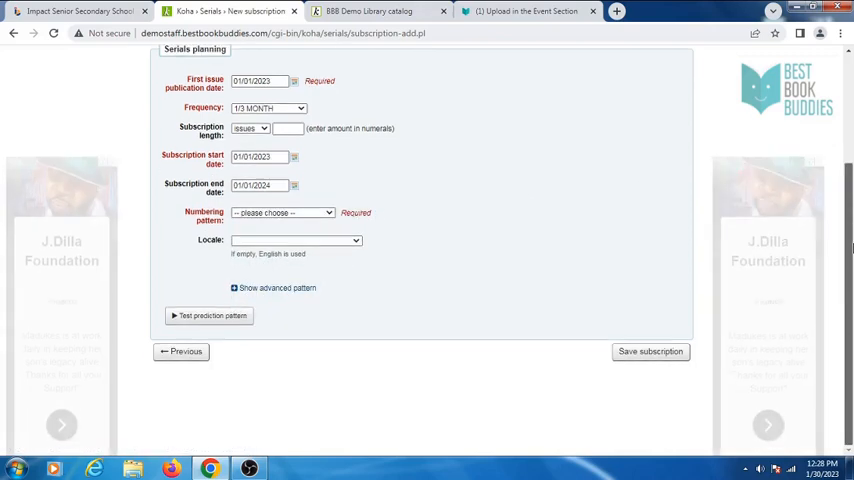
# Select the QUARTERLY numbering pattern beginning at volume 1, number 1
pyautogui.click(282, 212)
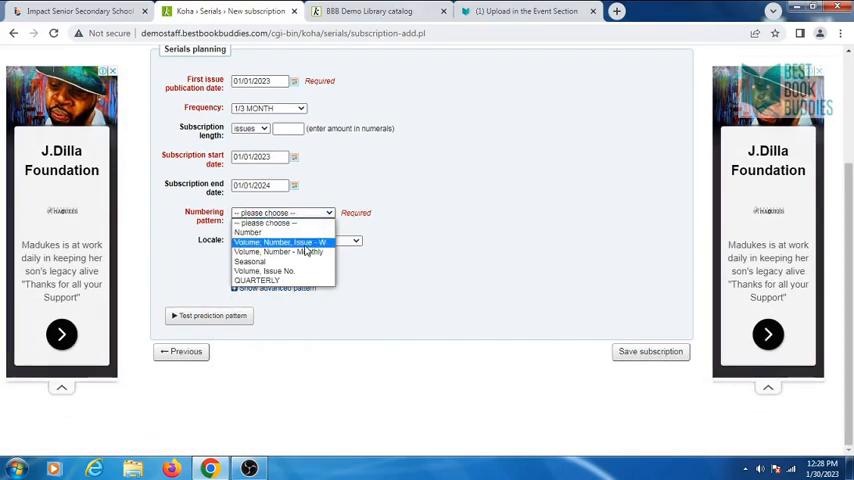
pyautogui.moveTo(280, 252)
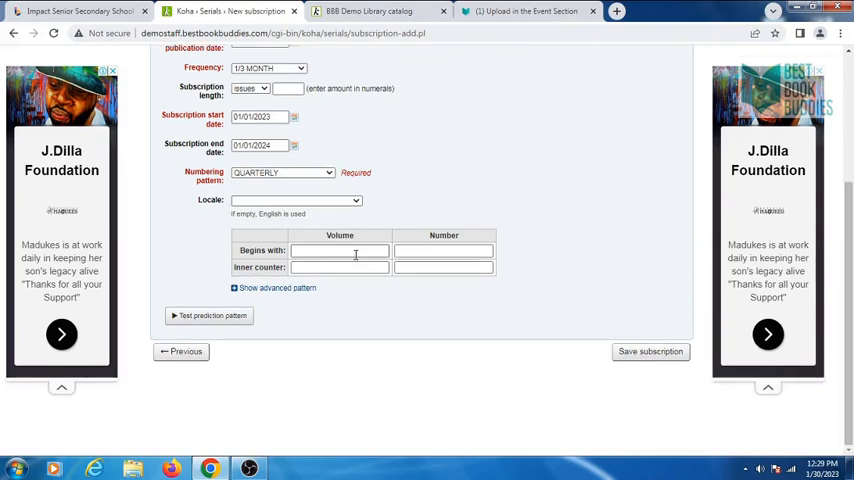
pyautogui.click(340, 250)
pyautogui.write('1')
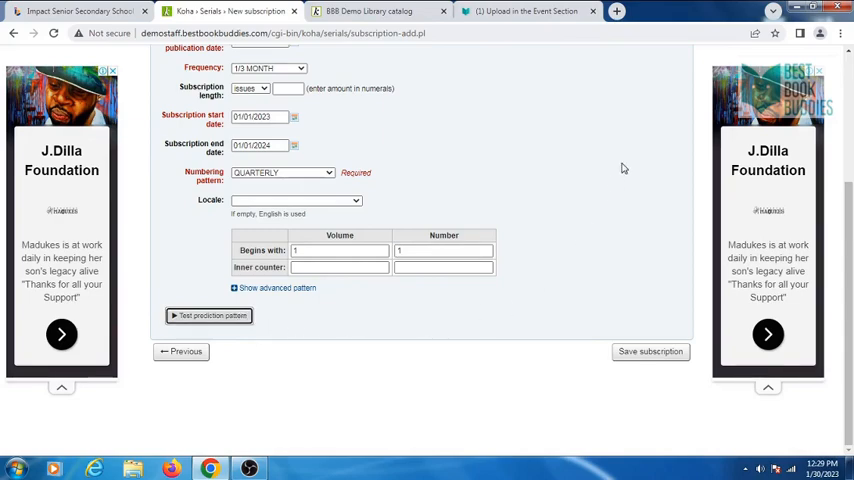
# Preview the four predicted quarterly 2023 issues and save the subscription
pyautogui.click(208, 316)
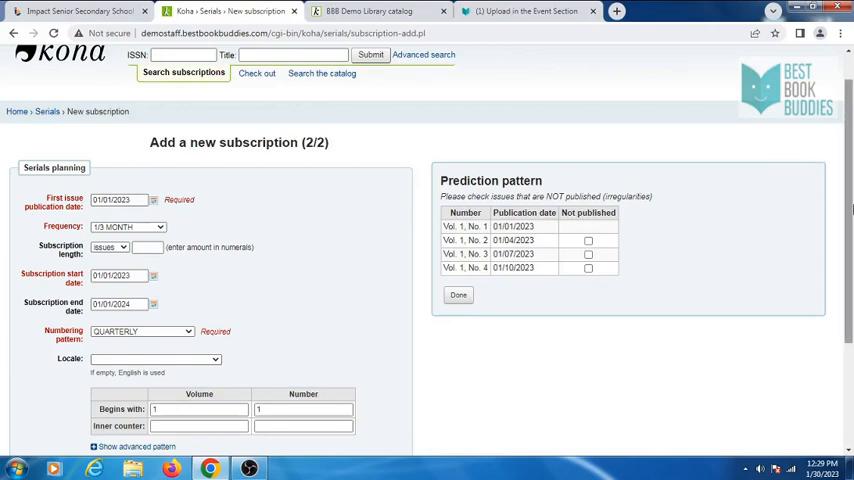
pyautogui.scroll(-3)
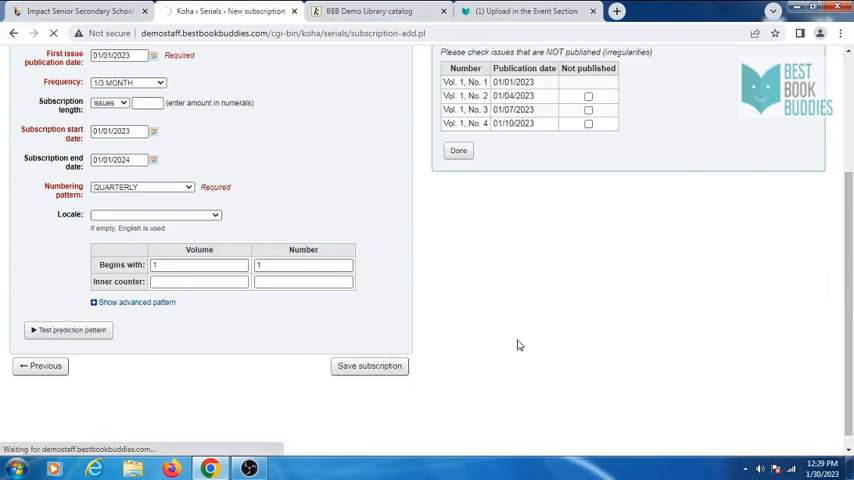
pyautogui.click(368, 364)
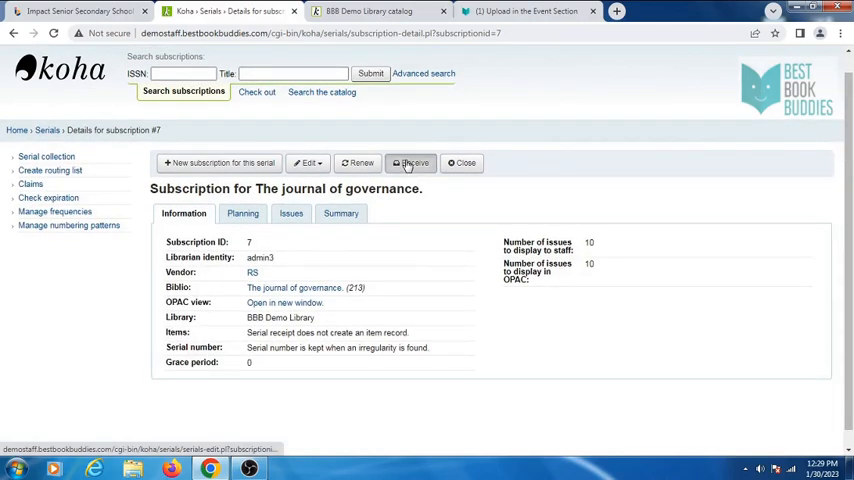
# Receive Vol. 1, No. 1 with status Arrived and save it
pyautogui.click(410, 164)
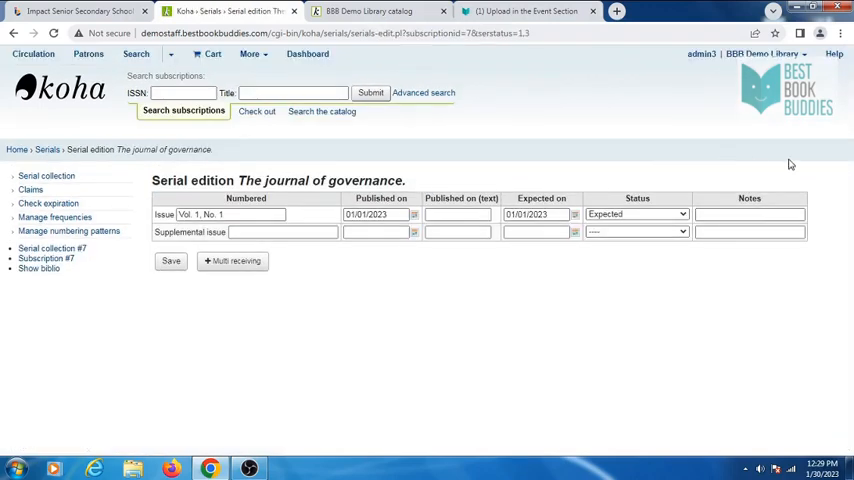
pyautogui.click(636, 214)
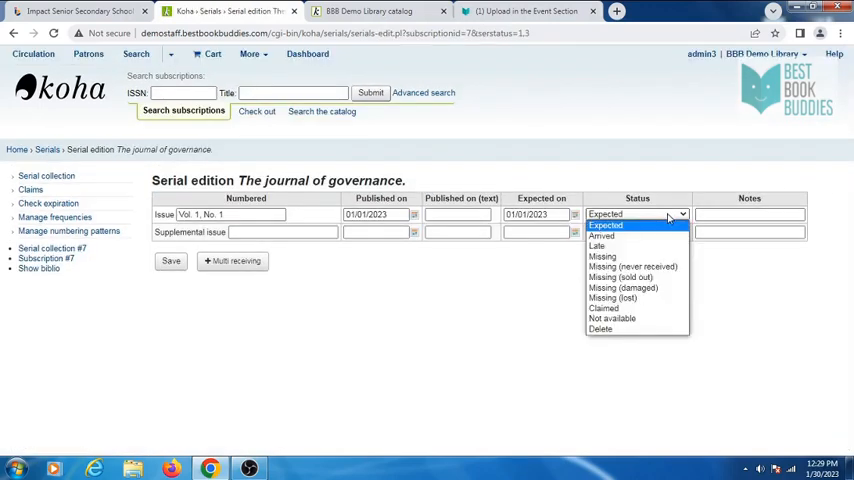
pyautogui.click(600, 236)
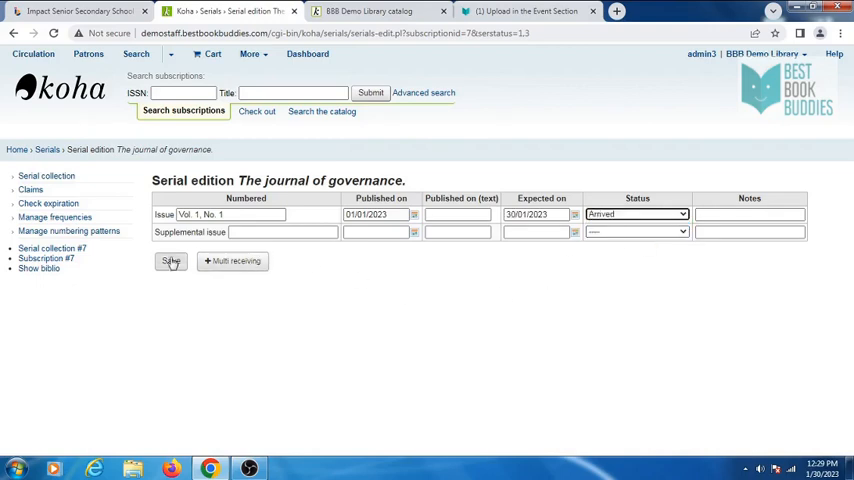
pyautogui.click(170, 260)
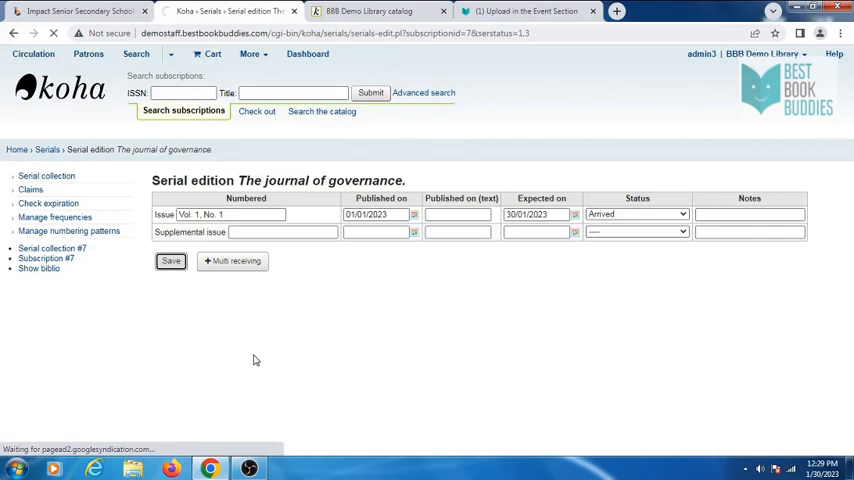
pyautogui.click(170, 260)
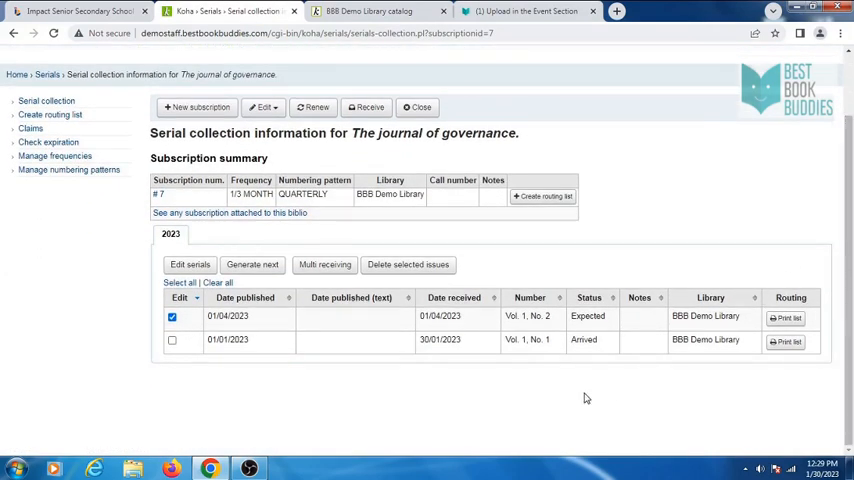
pyautogui.moveTo(588, 352)
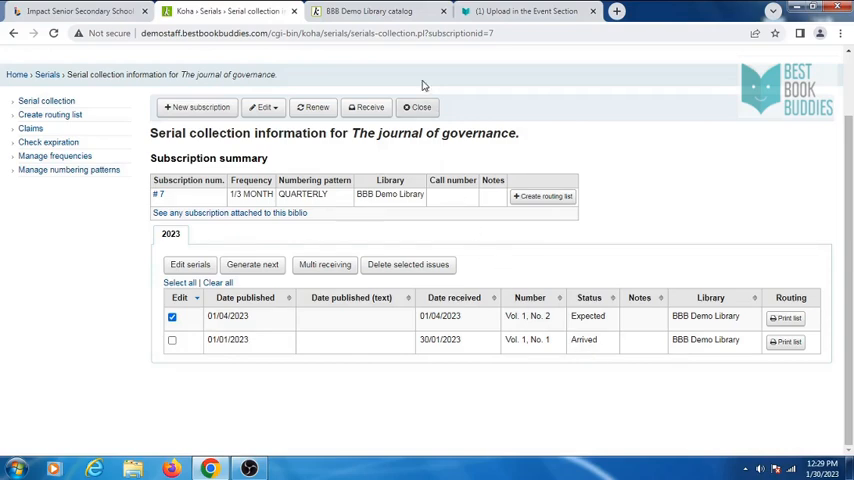
pyautogui.click(366, 108)
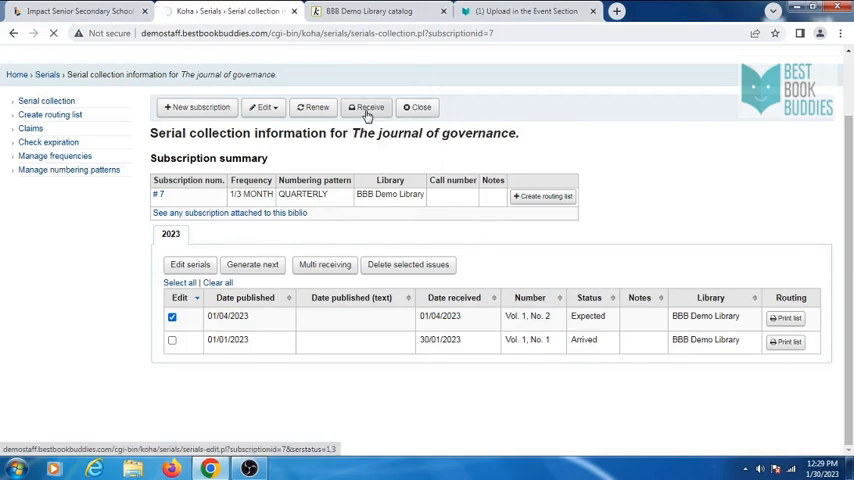
# Receive Vol. 1, No. 2 with status Arrived and save it
pyautogui.click(370, 108)
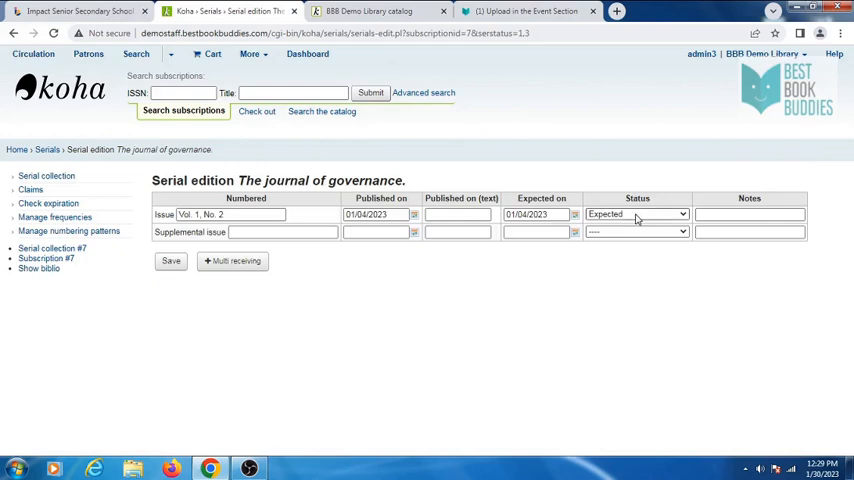
pyautogui.click(636, 214)
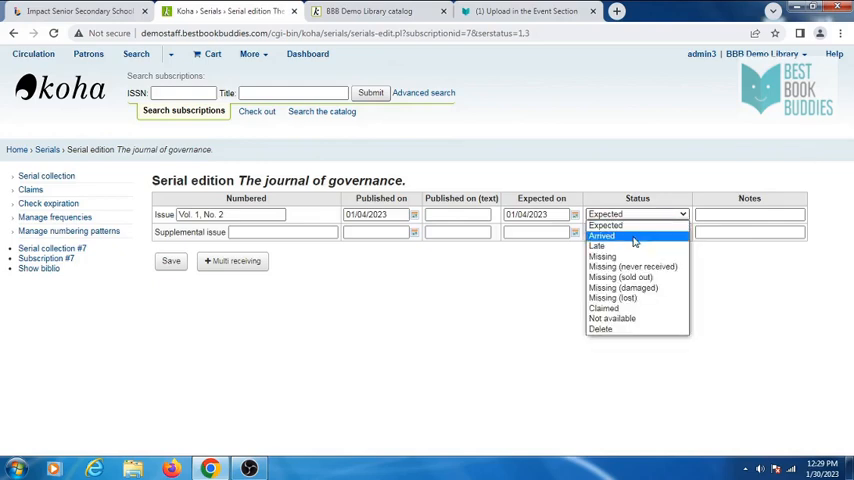
pyautogui.click(600, 236)
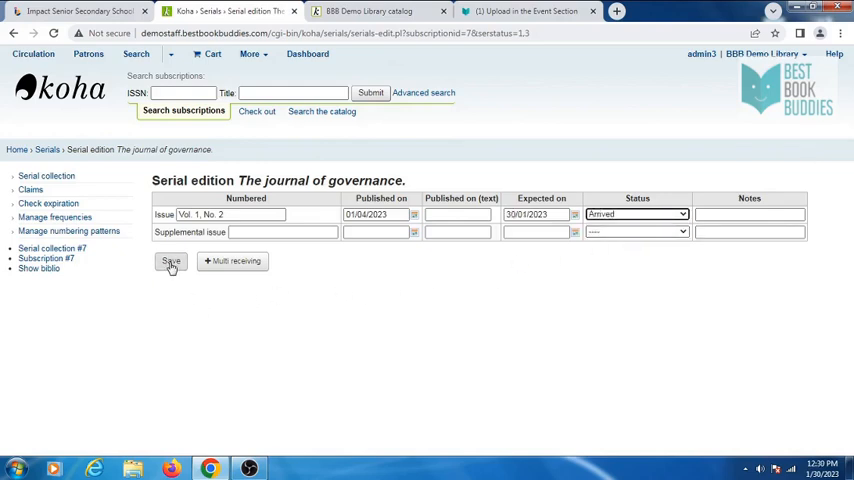
pyautogui.click(170, 260)
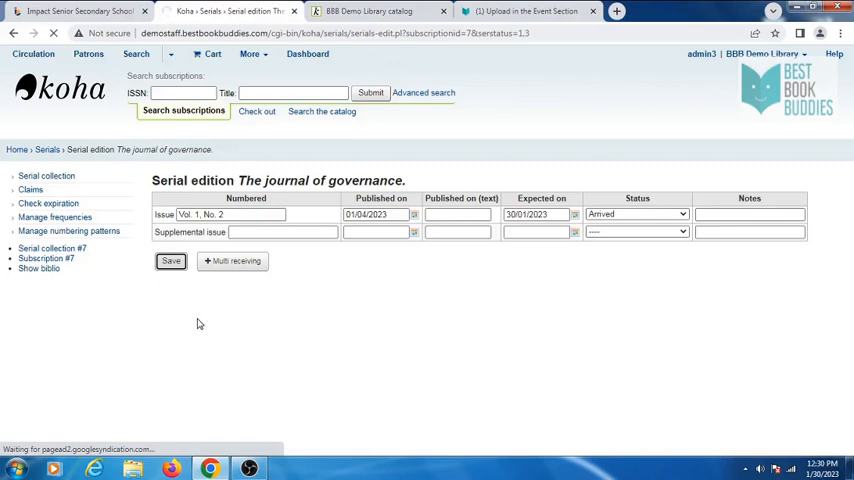
pyautogui.moveTo(212, 316)
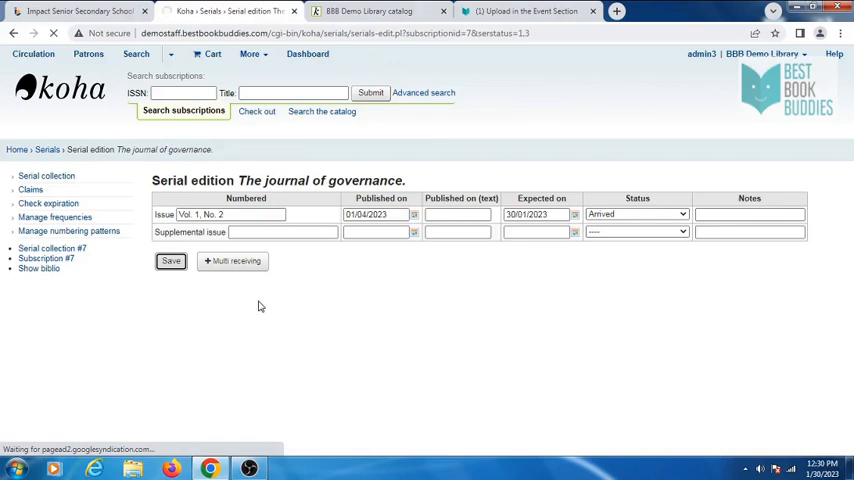
pyautogui.click(170, 260)
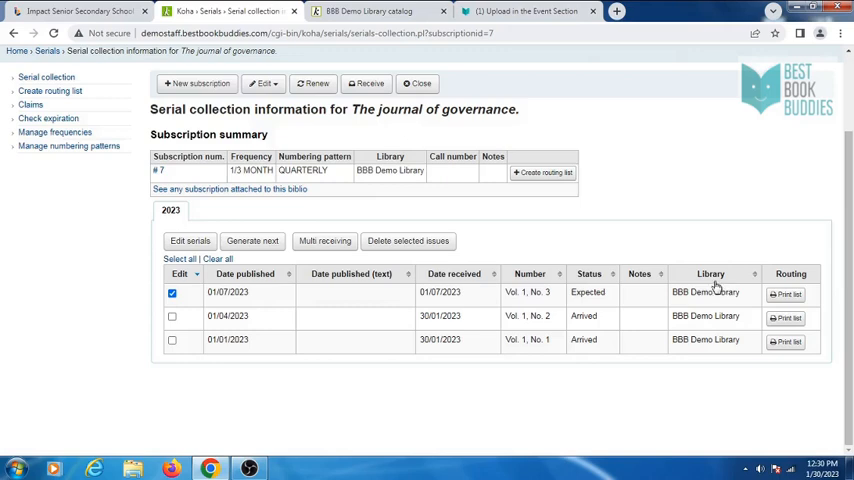
pyautogui.moveTo(604, 292)
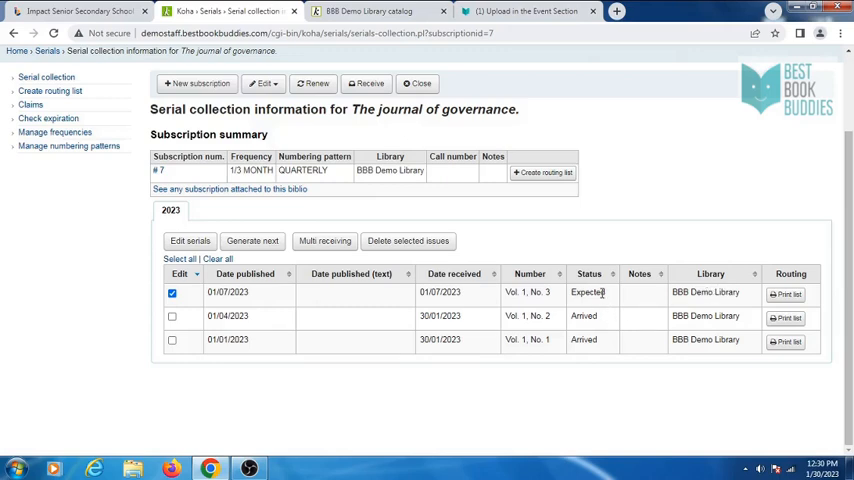